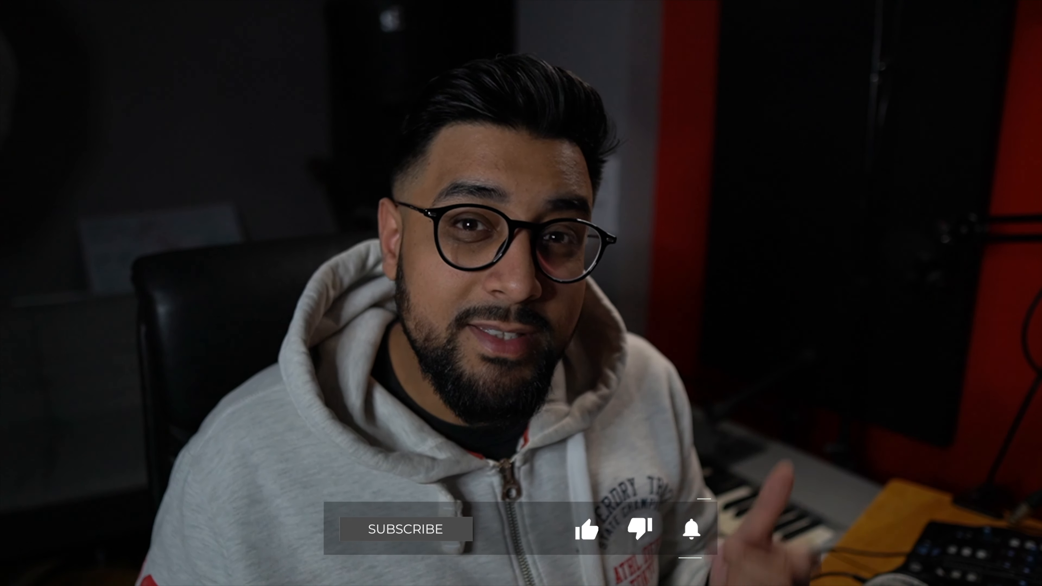
left_click(403, 529)
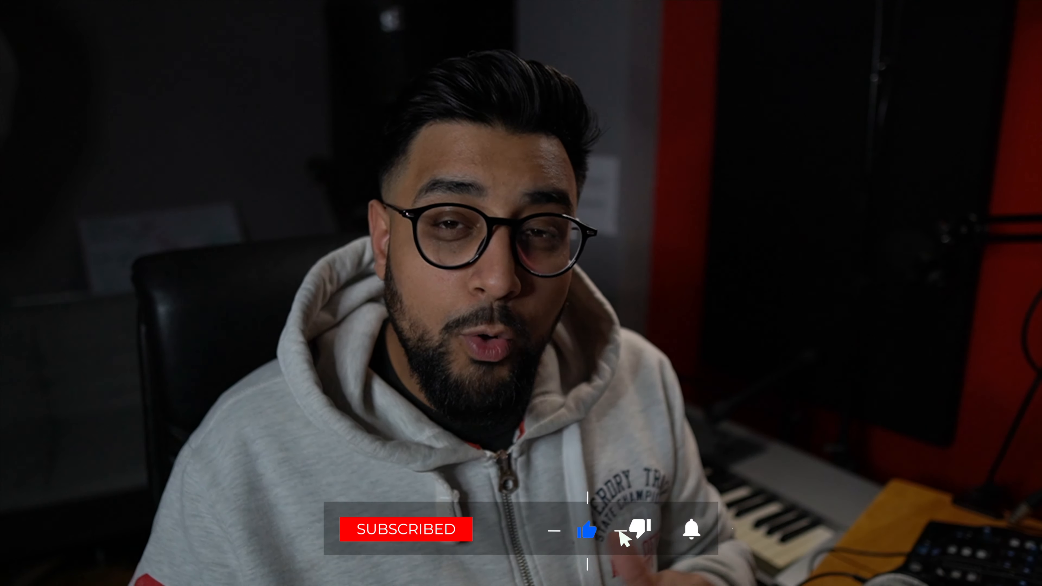